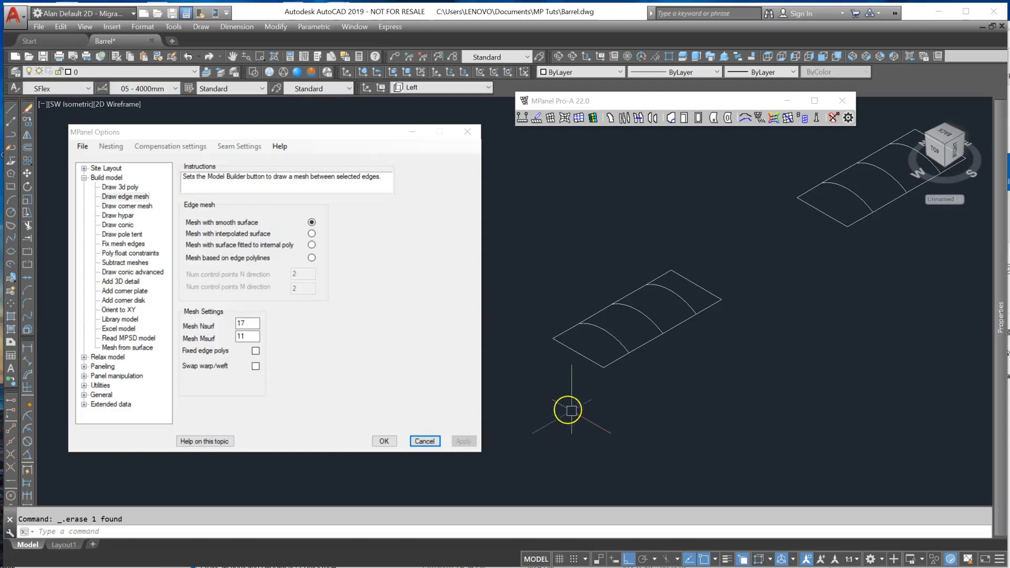
mouse_move(554, 390)
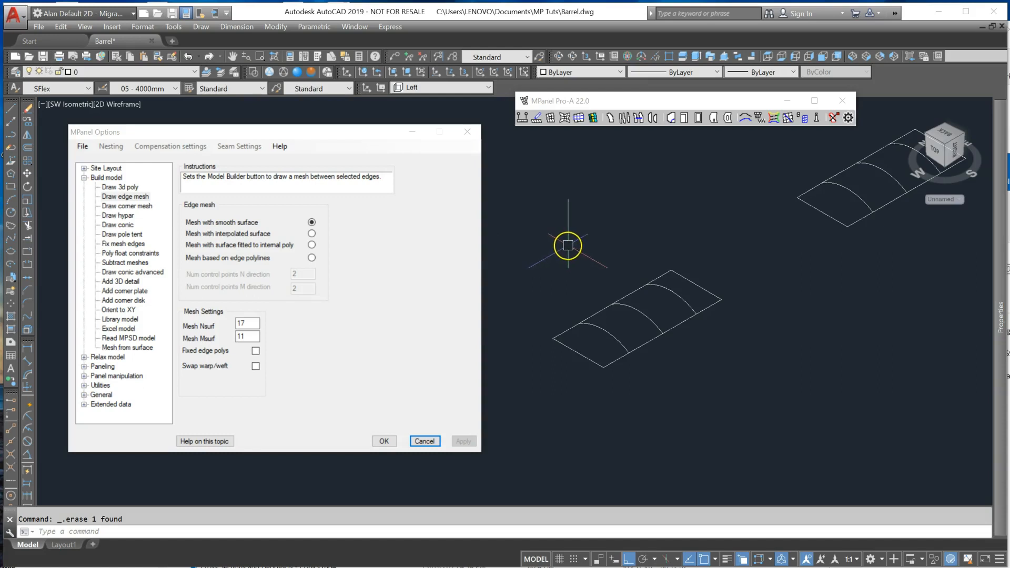
mouse_move(563, 273)
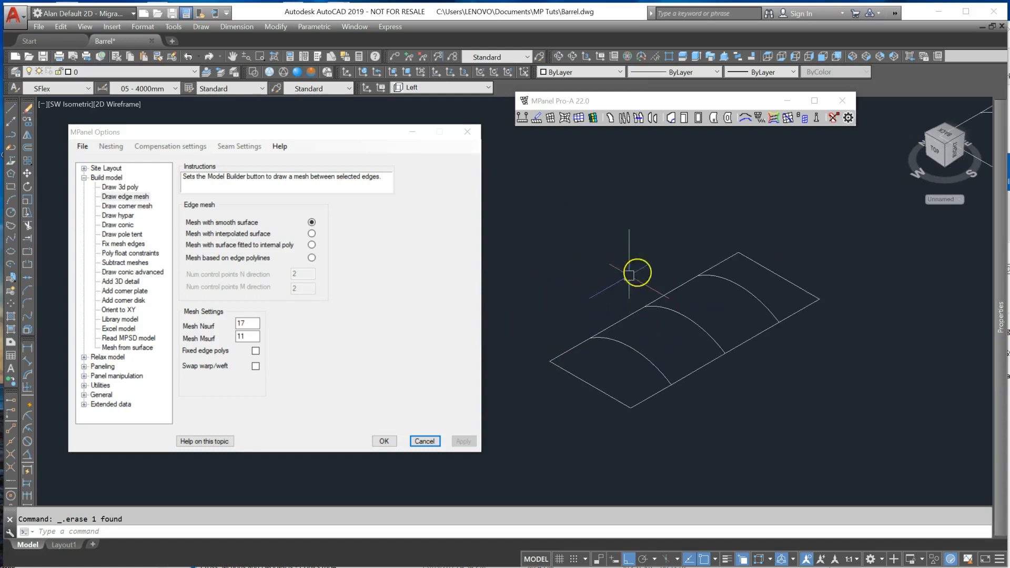
mouse_move(726, 295)
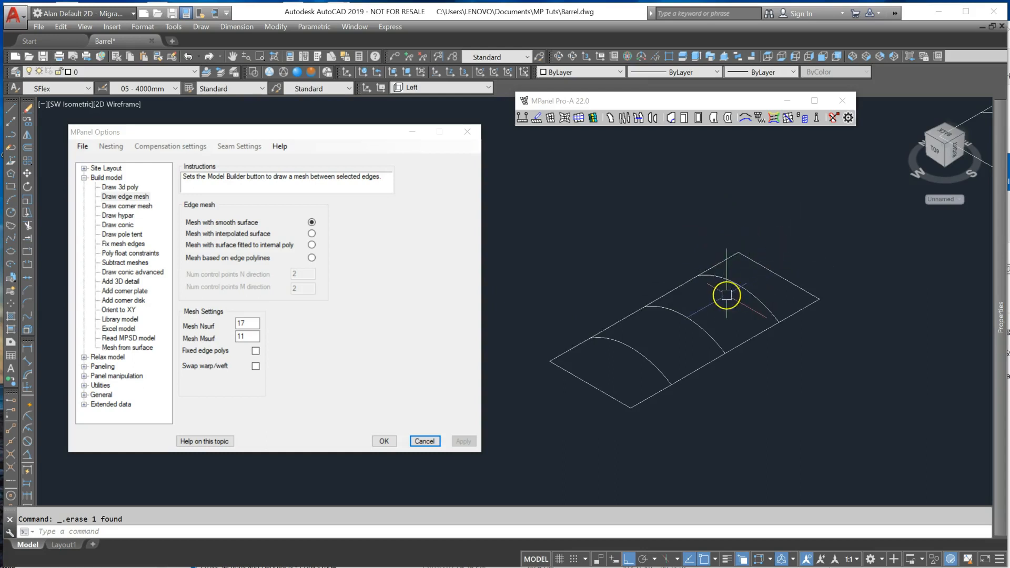
mouse_move(585, 328)
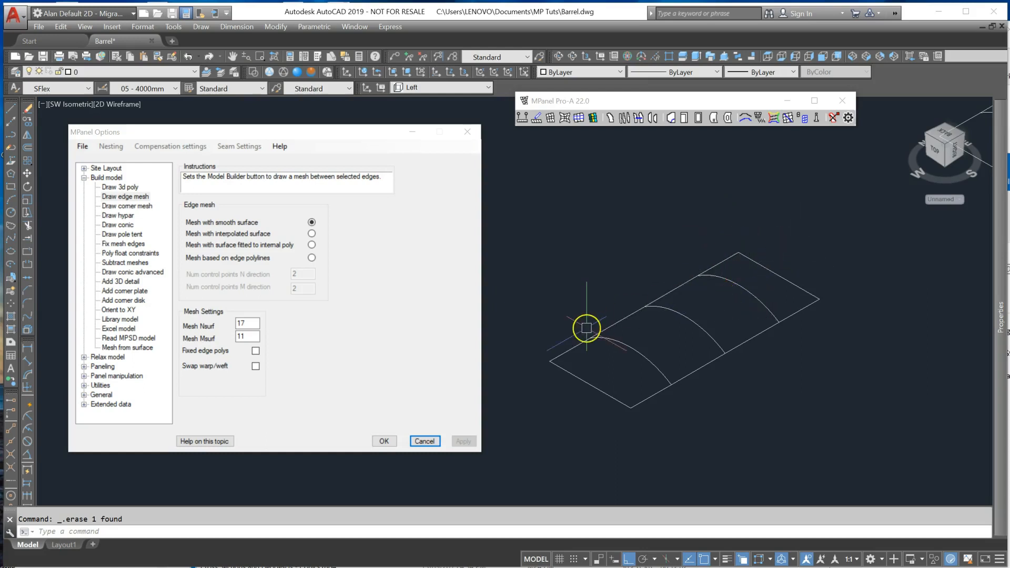
mouse_move(756, 256)
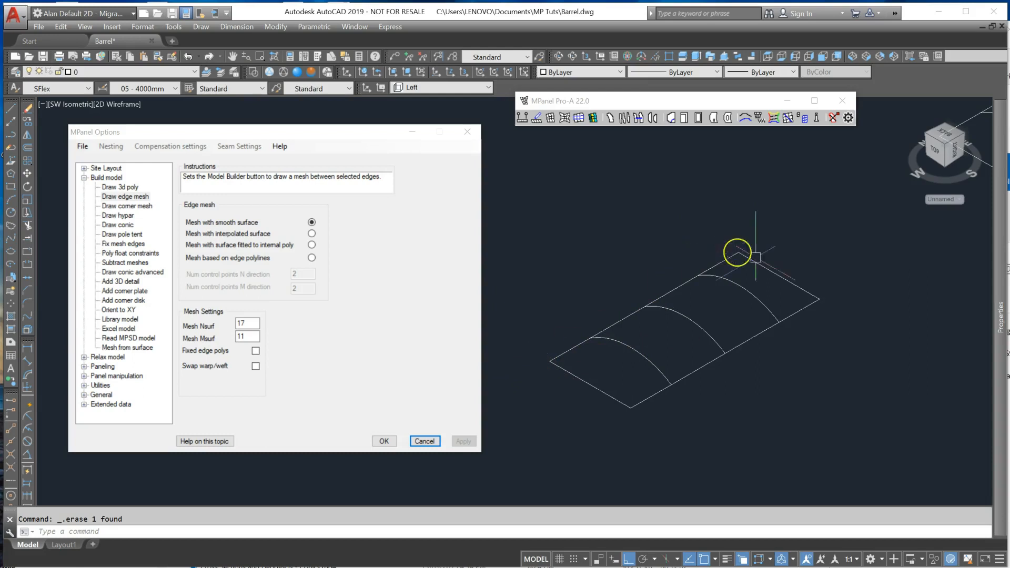
mouse_move(577, 290)
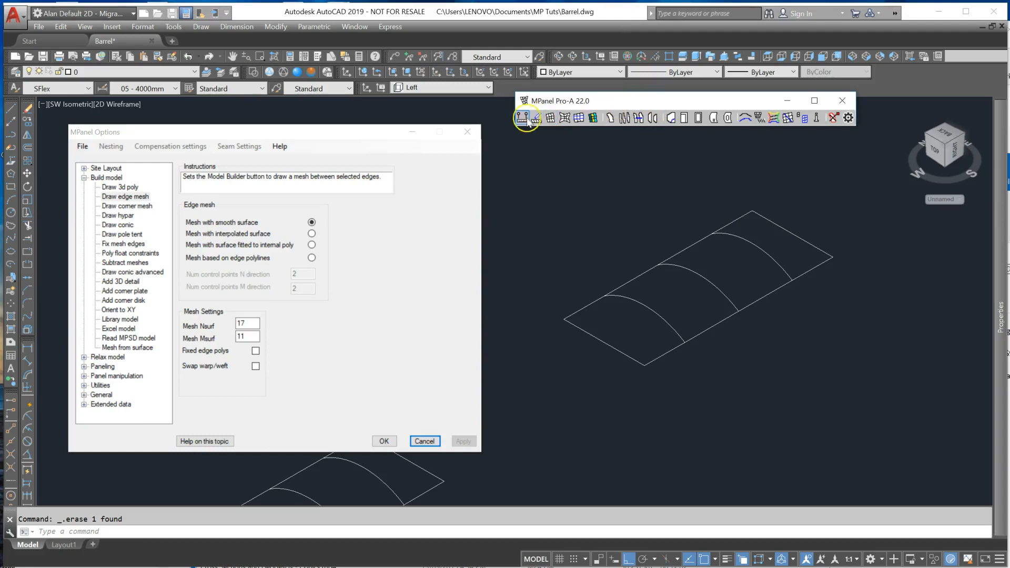
Step: Draw an edge mesh across the barrel vault's arch and boundary edges
click(526, 118)
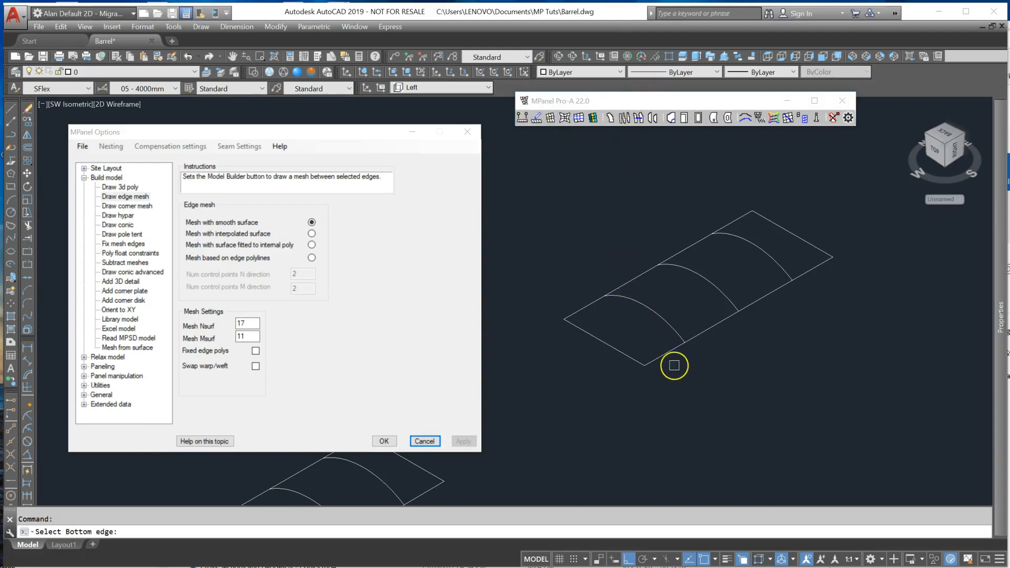
mouse_move(312, 503)
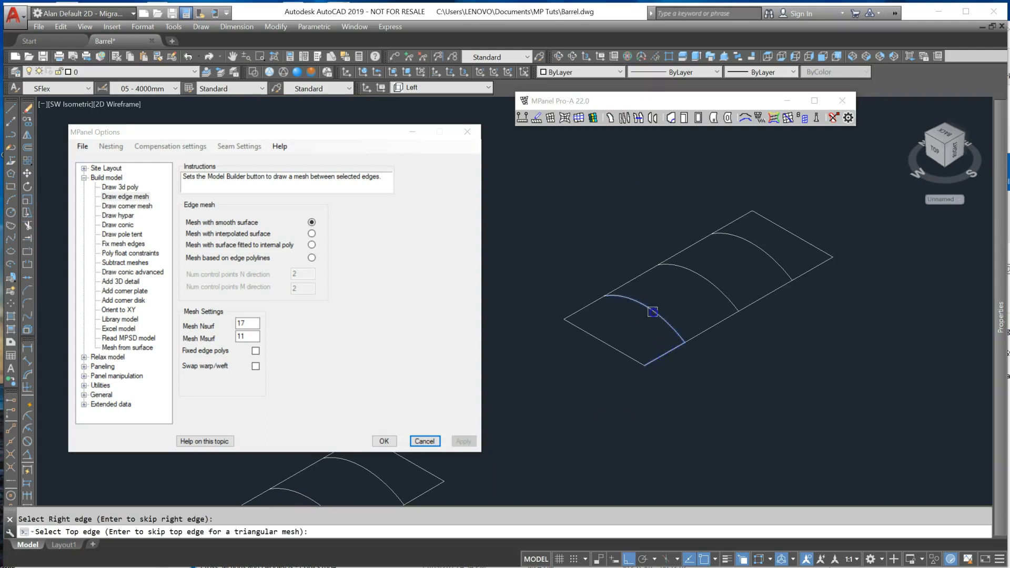
click(620, 346)
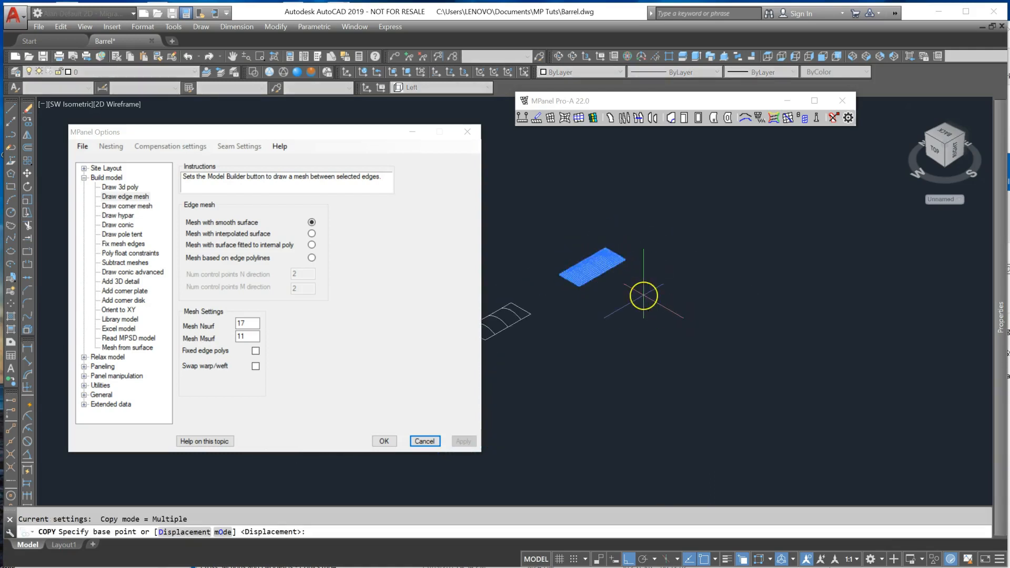
Step: Place a copy of the edge mesh onto another barrel outline
click(643, 296)
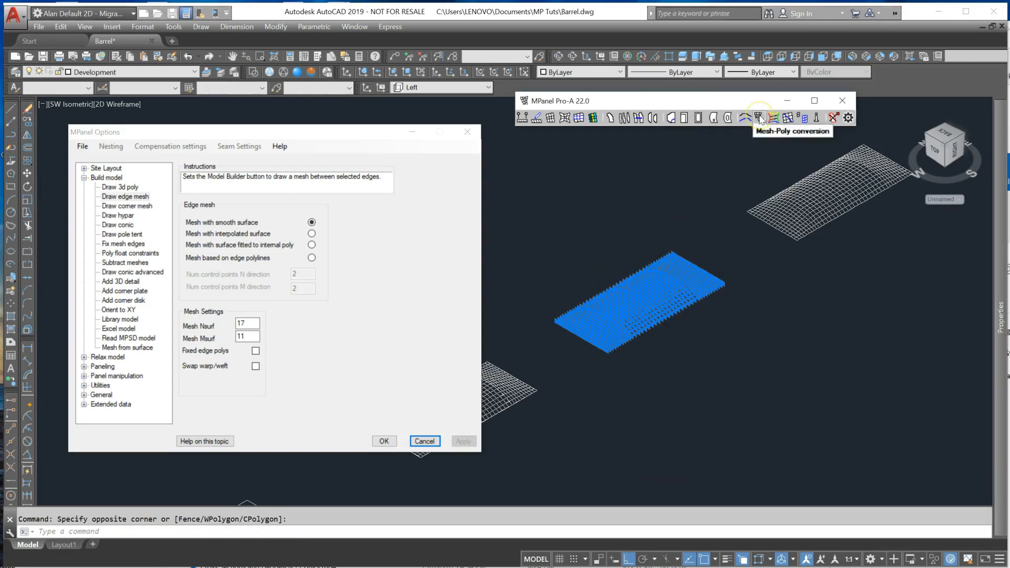
Step: Convert the middle mesh to polylines and delete the original mesh objects
click(772, 117)
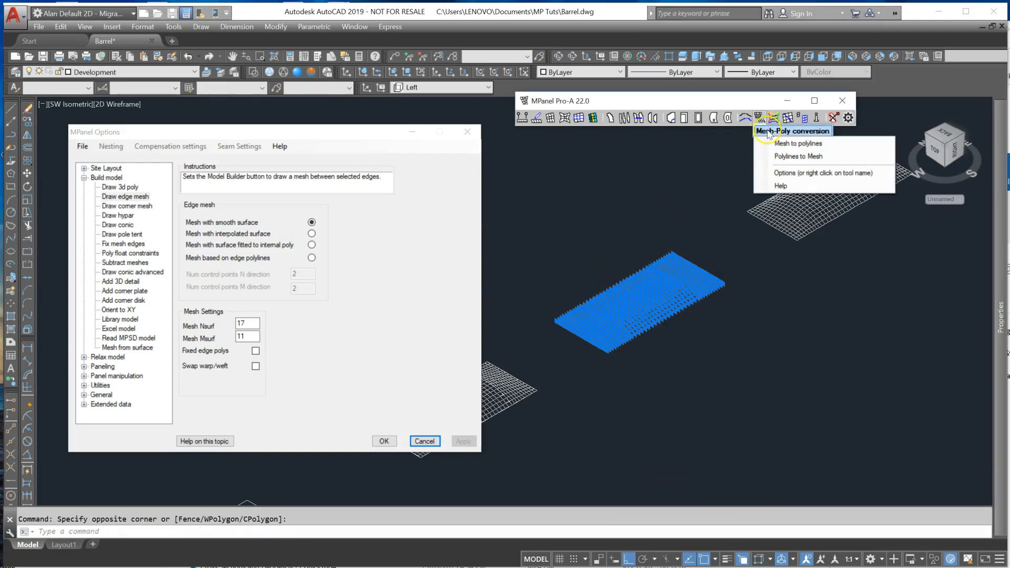
click(798, 143)
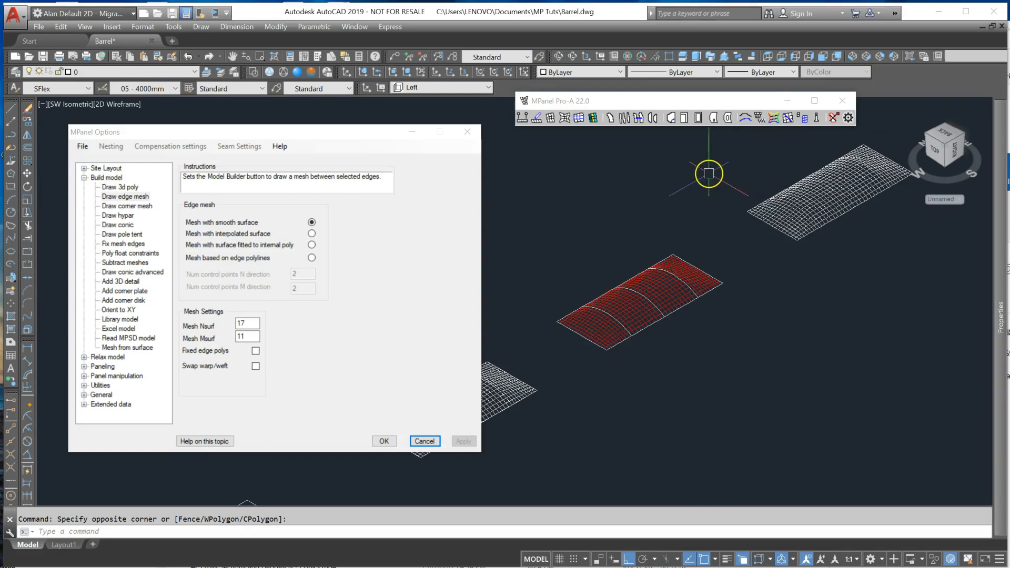
mouse_move(649, 350)
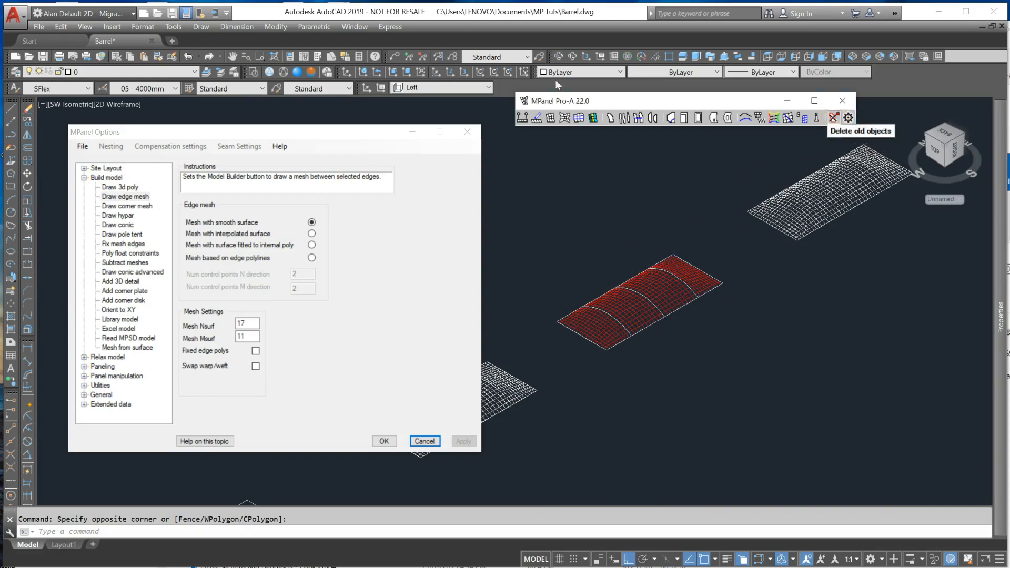
click(833, 118)
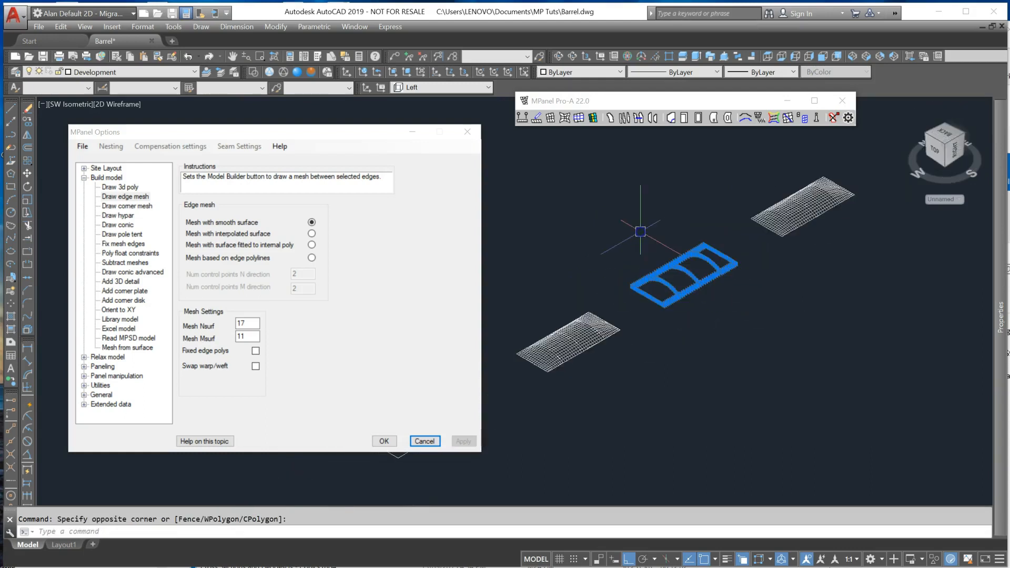
Step: Copy the mesh with CO and run Relax cable edge meshes on it
text(co)
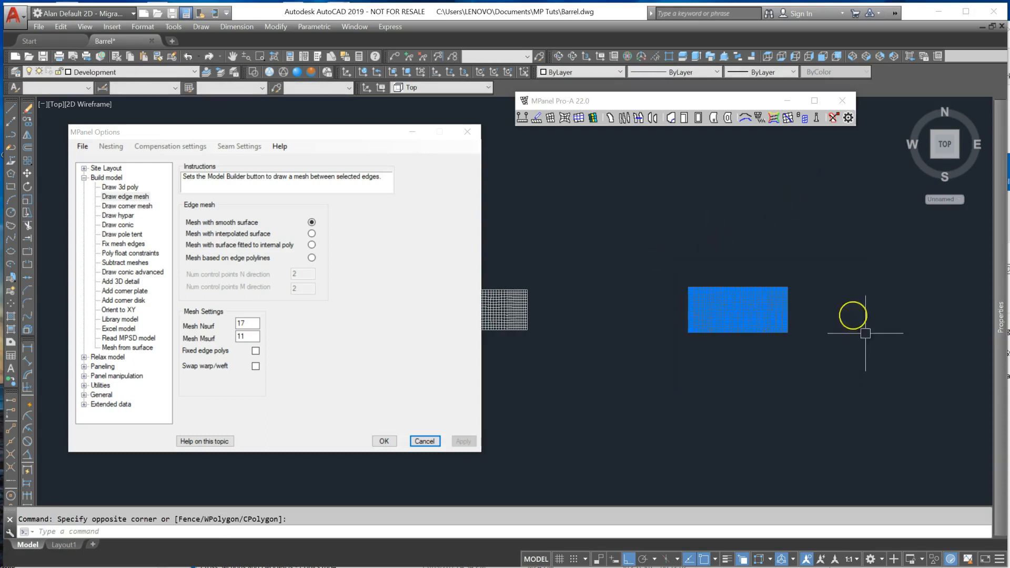
mouse_move(726, 234)
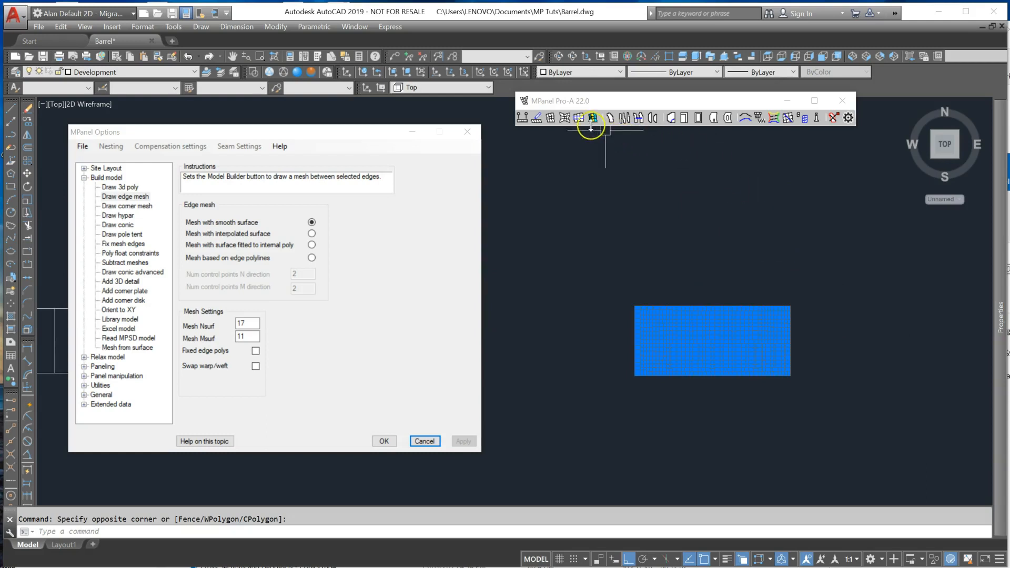
click(590, 117)
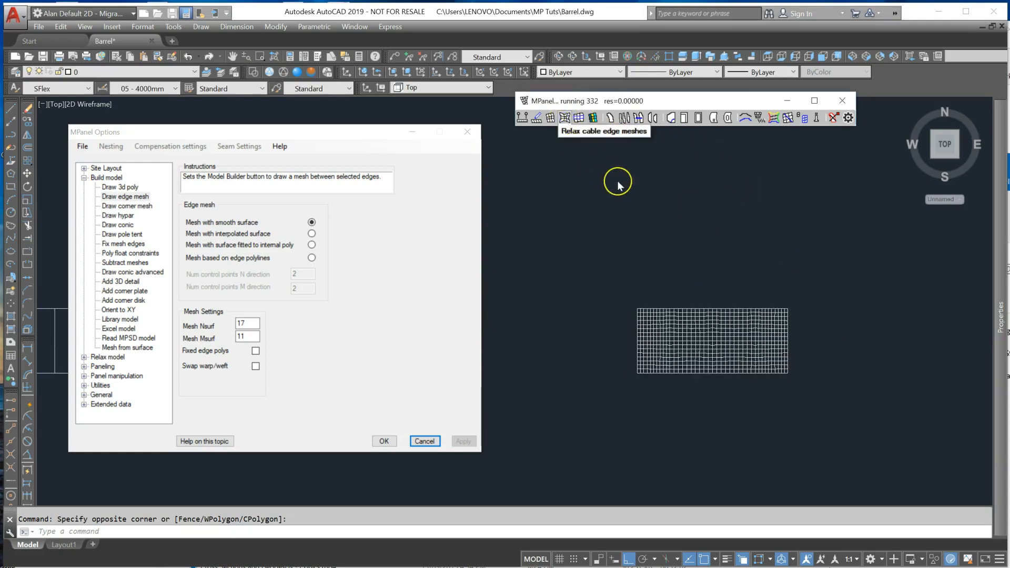